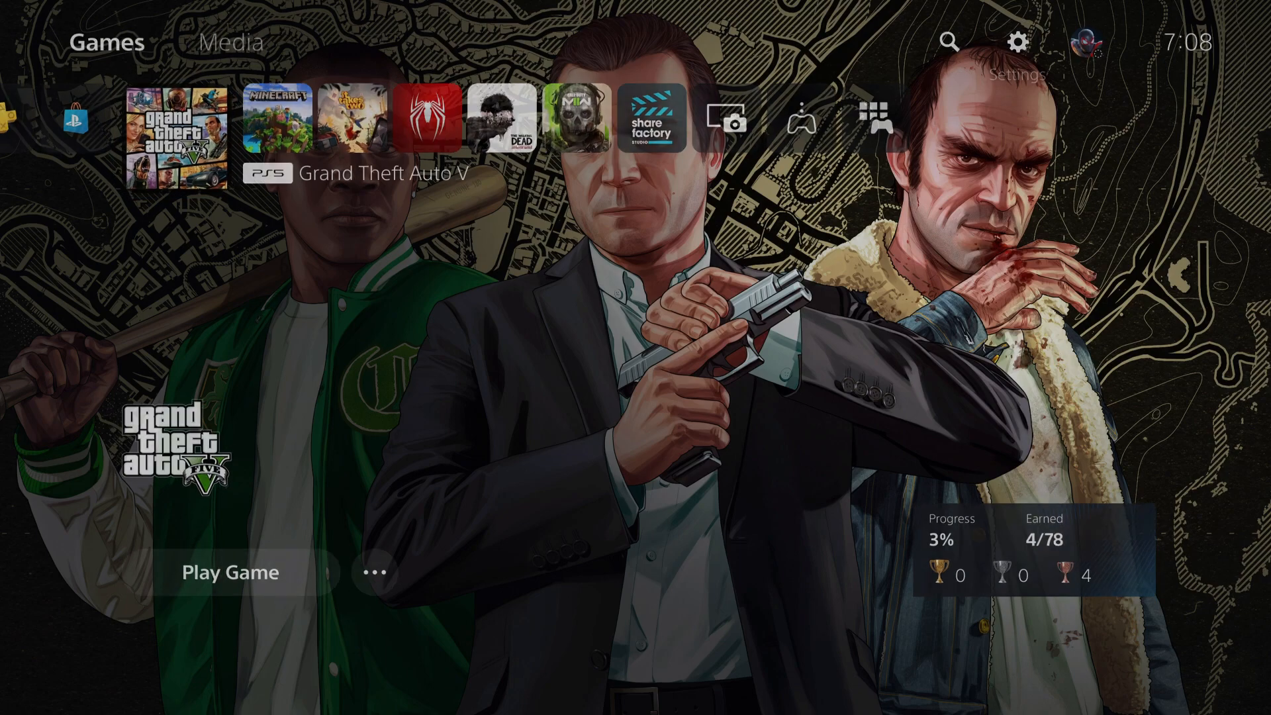
Open the console Settings from the home screen, briefly visiting Sound and returning to the list.
left_click(1016, 42)
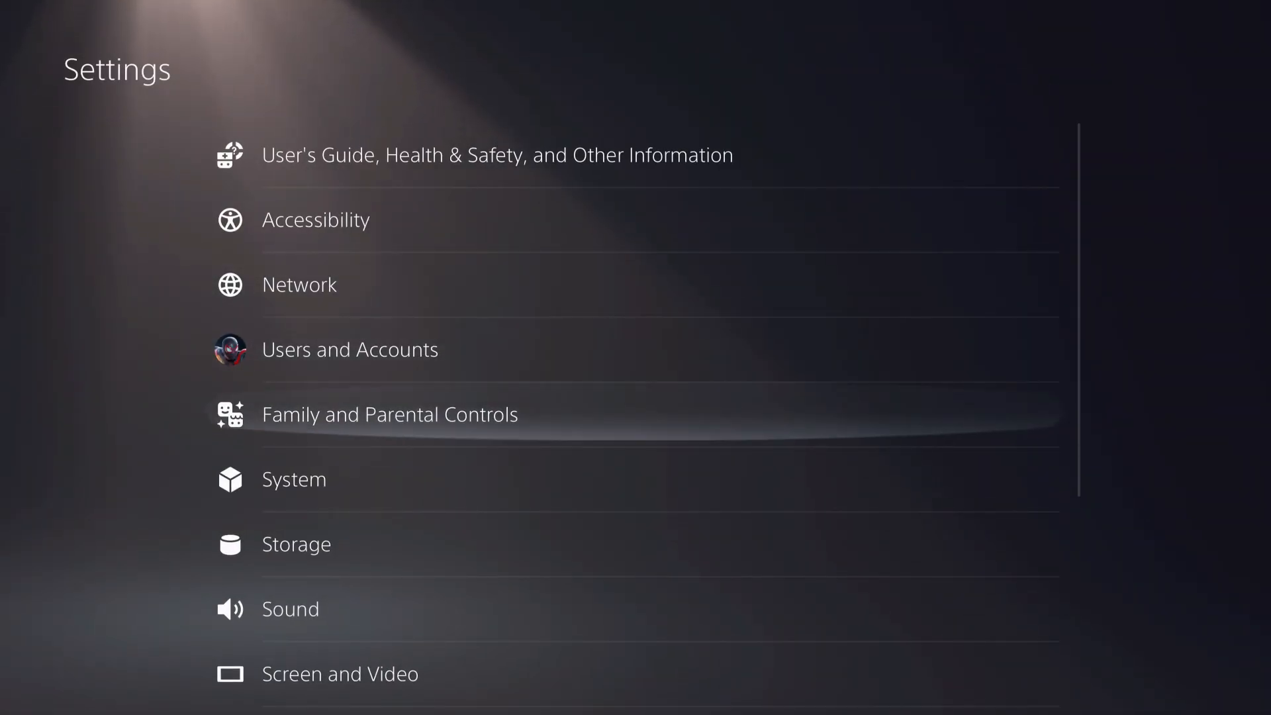
left_click(290, 609)
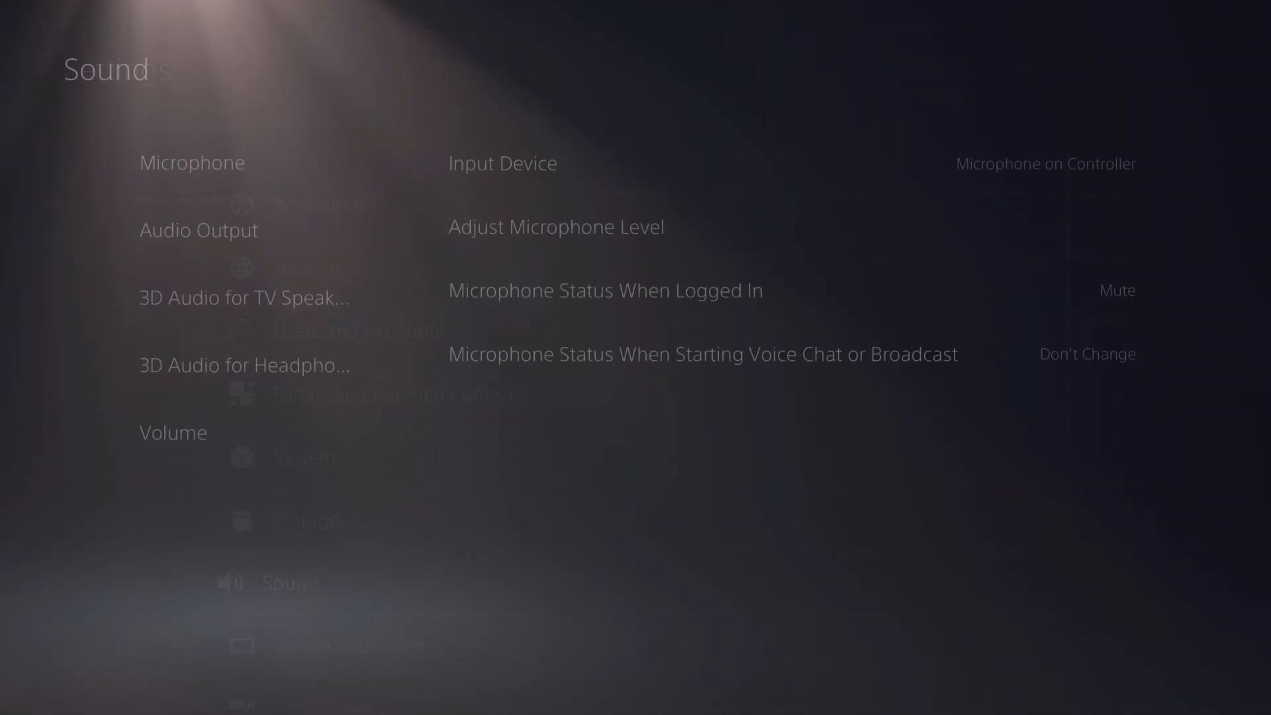
key("Escape")
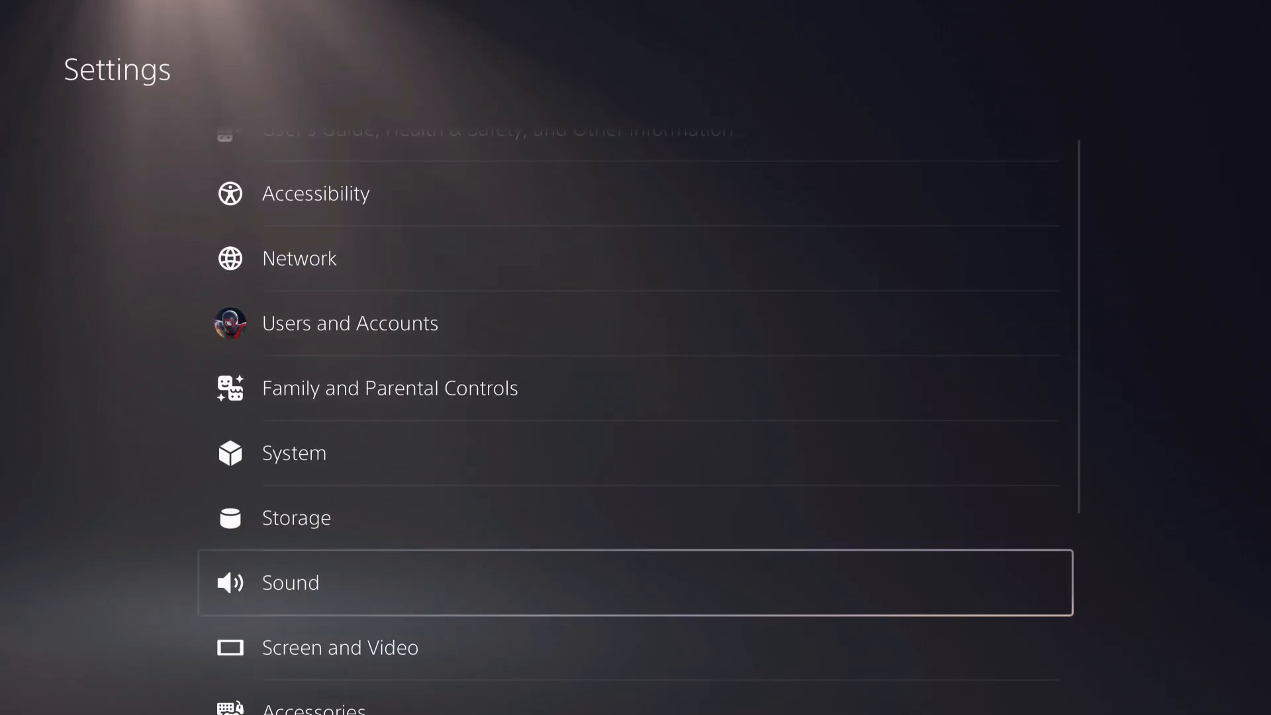
Review Sound > Microphone, leaving login status on Mute and the controller microphone as input device.
left_click(290, 583)
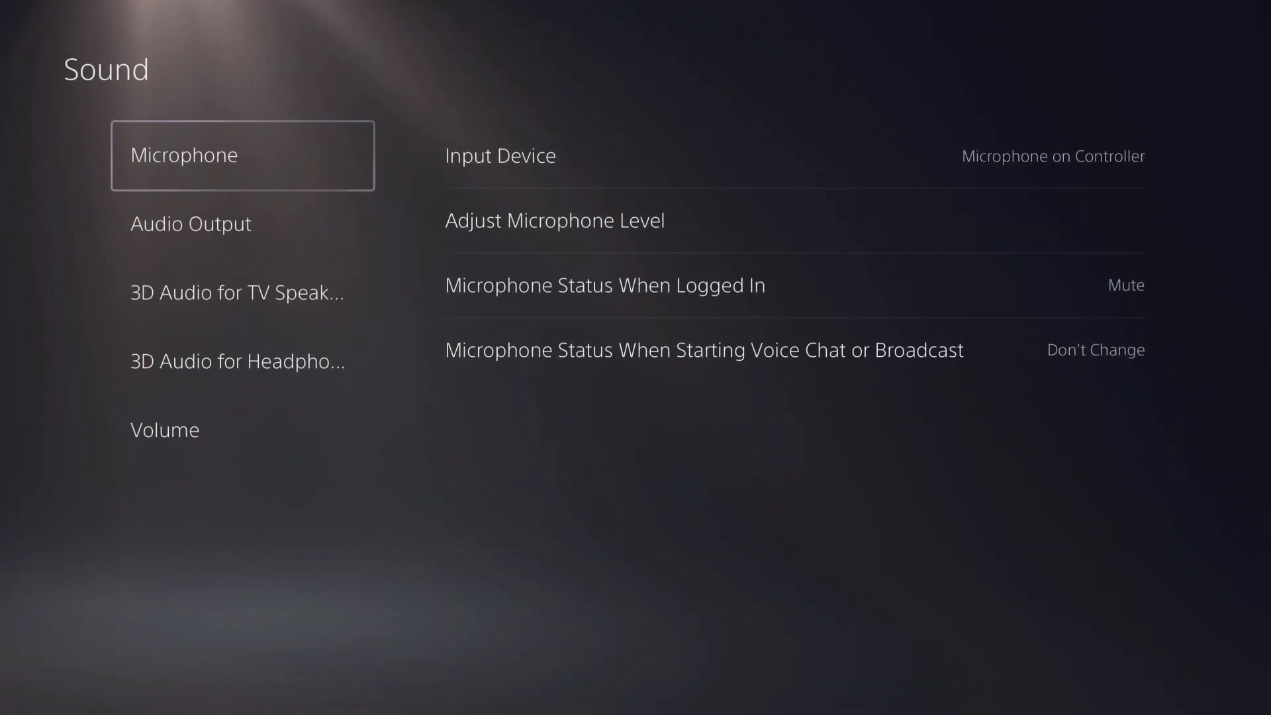
left_click(603, 285)
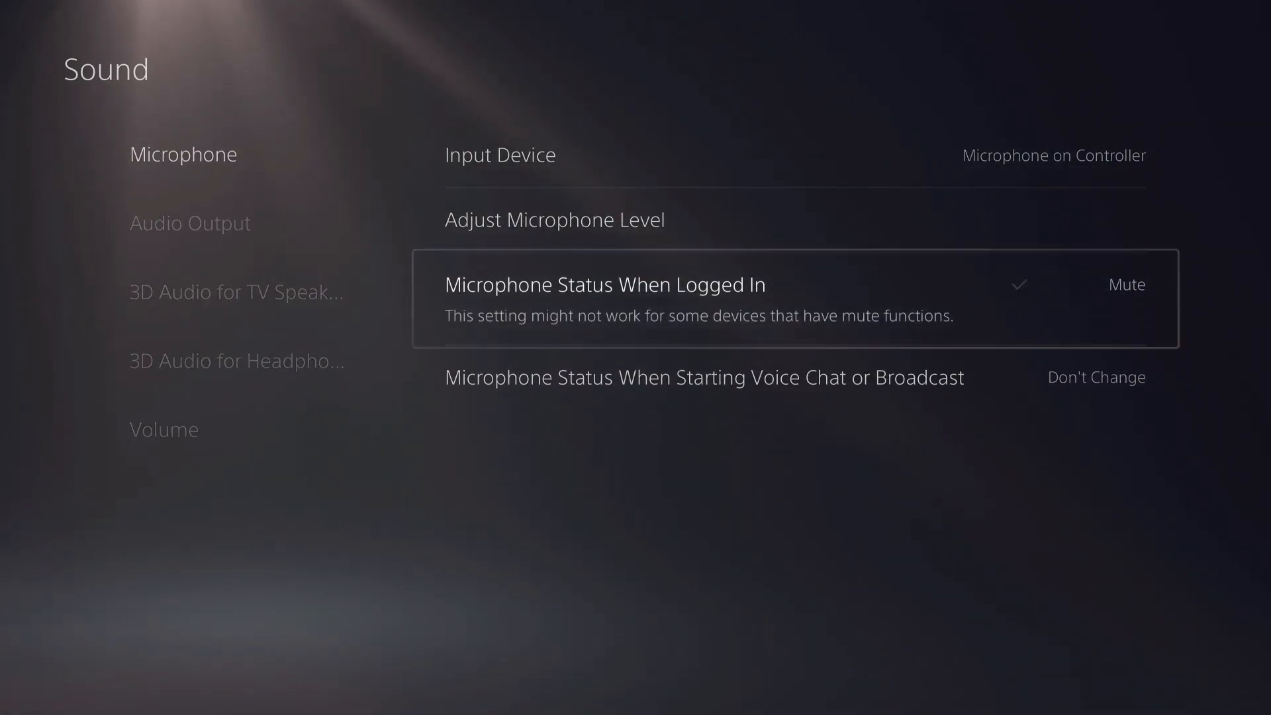
left_click(1125, 283)
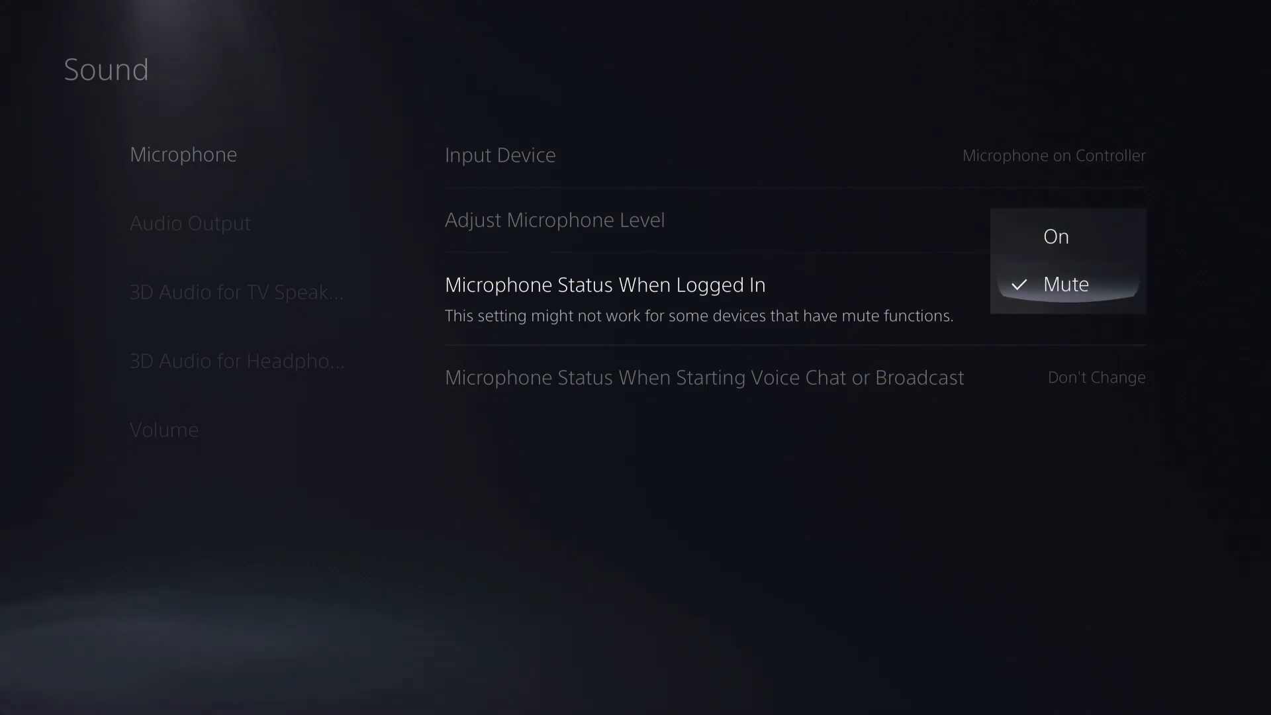
left_click(1067, 283)
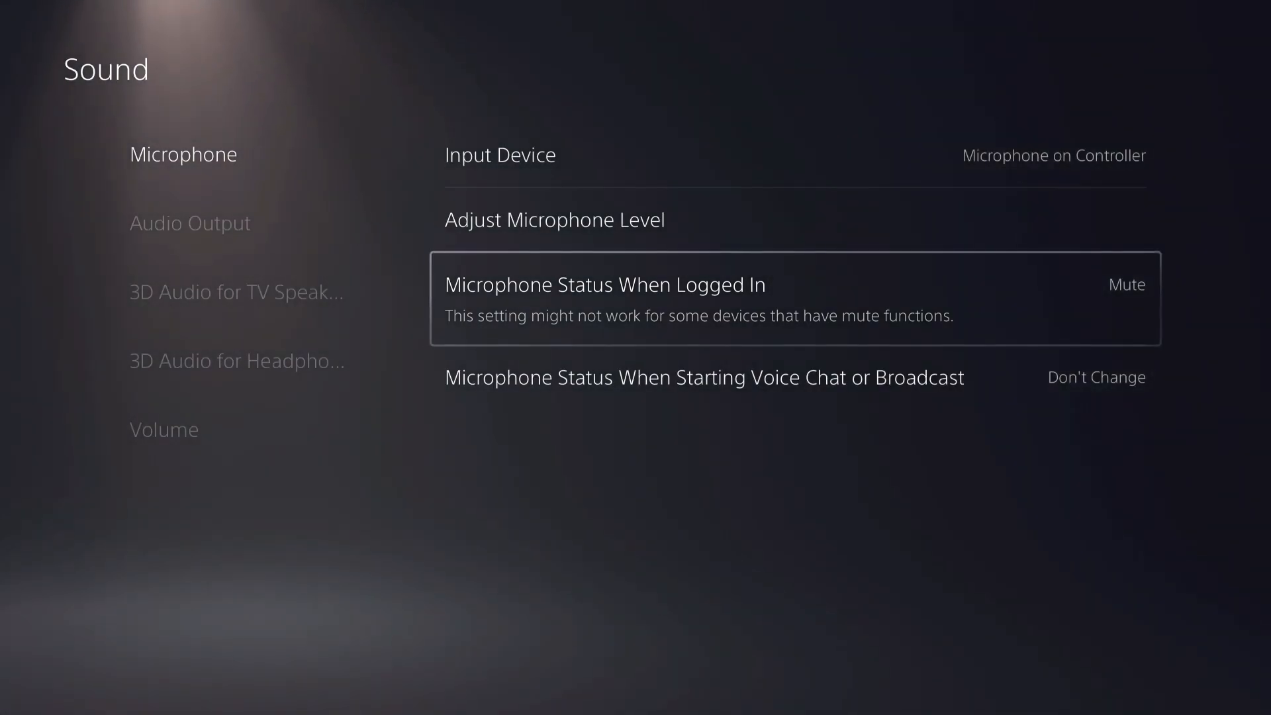
left_click(499, 155)
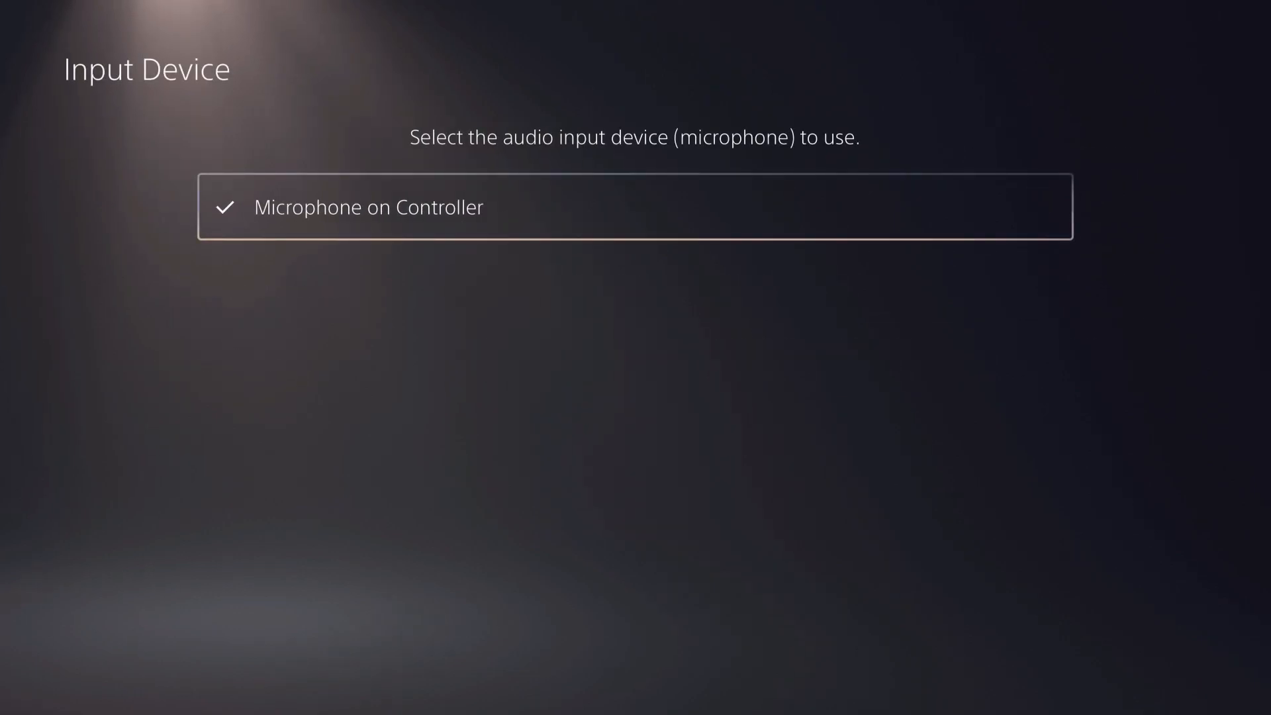
key("Escape")
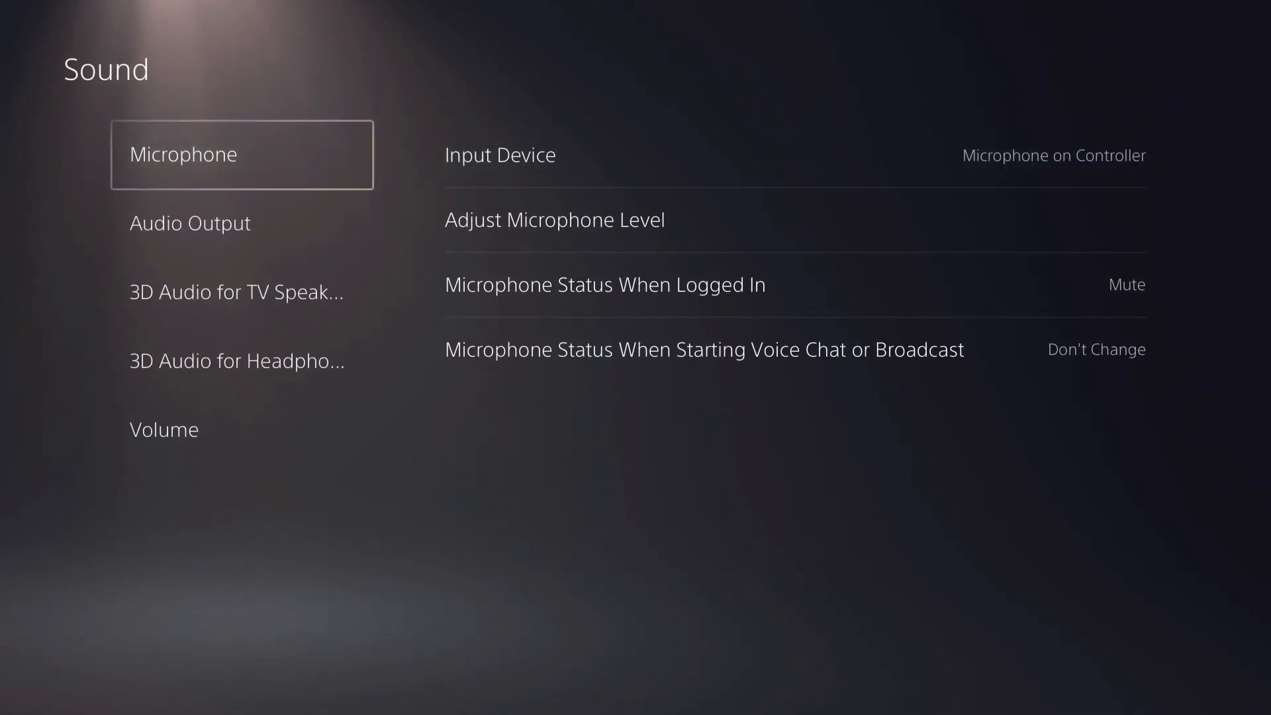
left_click(241, 224)
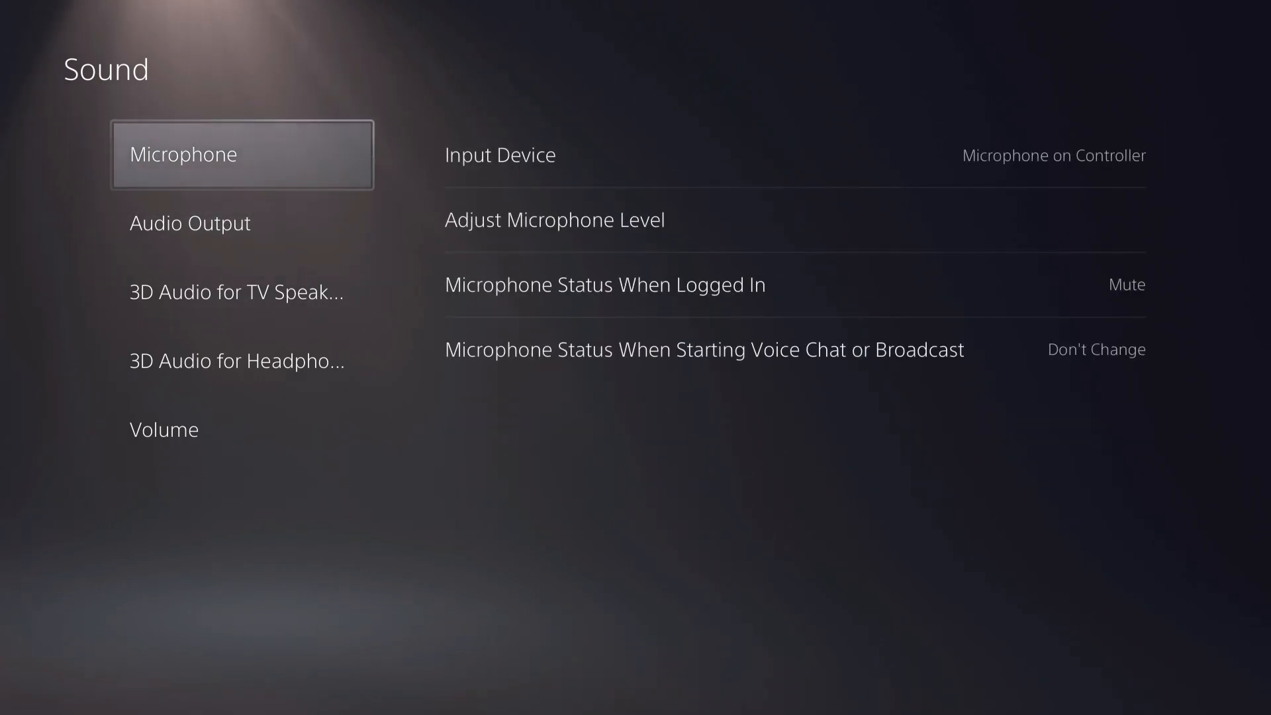
Leave Settings and bring up the Control Center over the home screen, finishing its customization.
key("Escape")
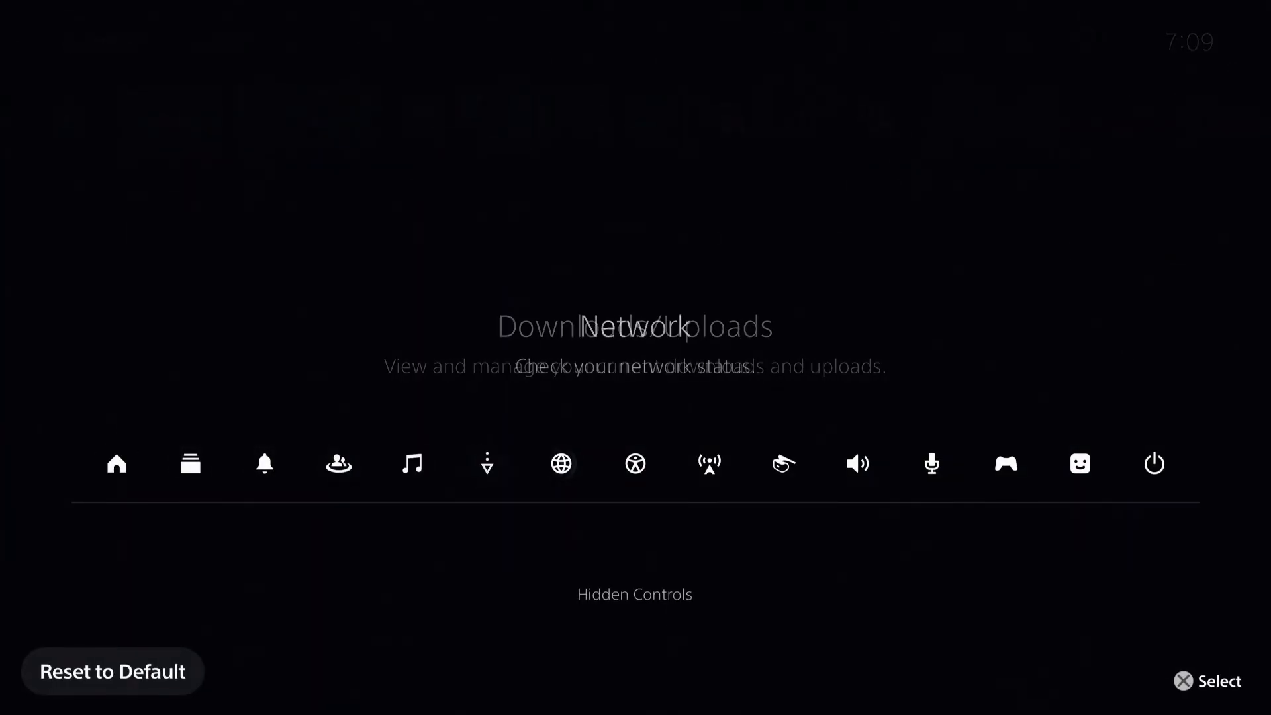
left_click(1078, 464)
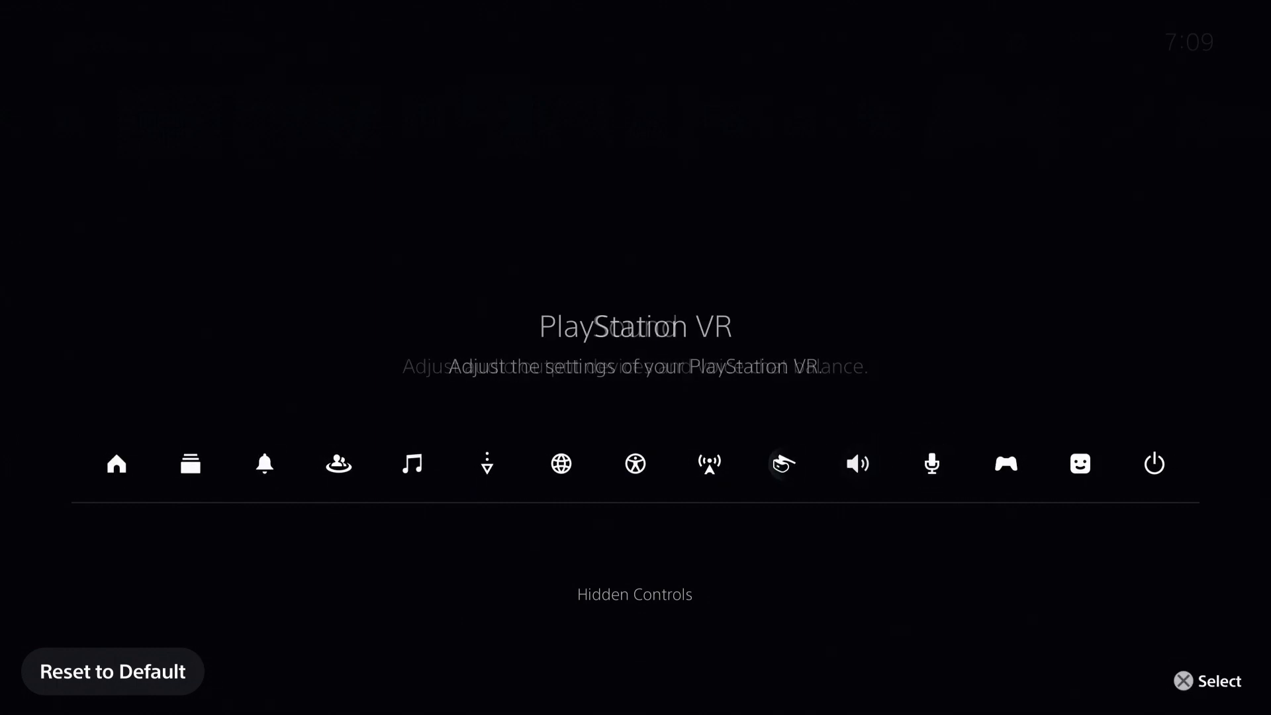
left_click(337, 463)
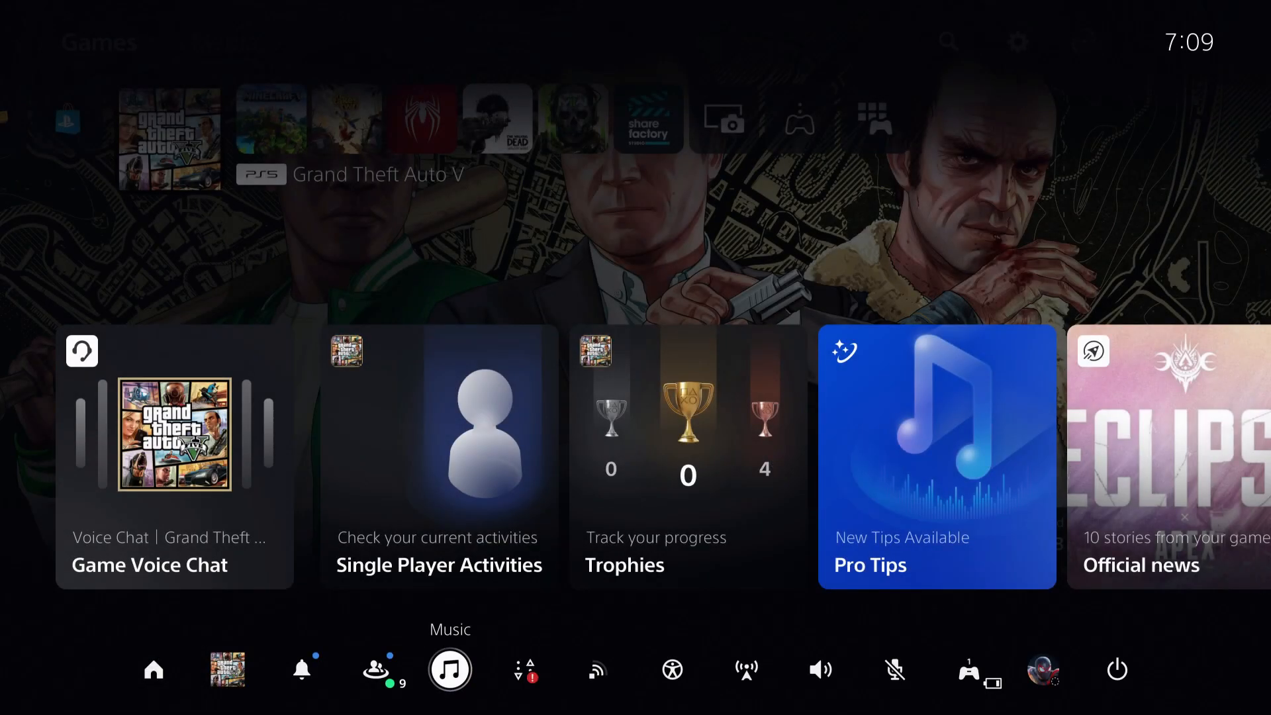
mouse_move(967, 670)
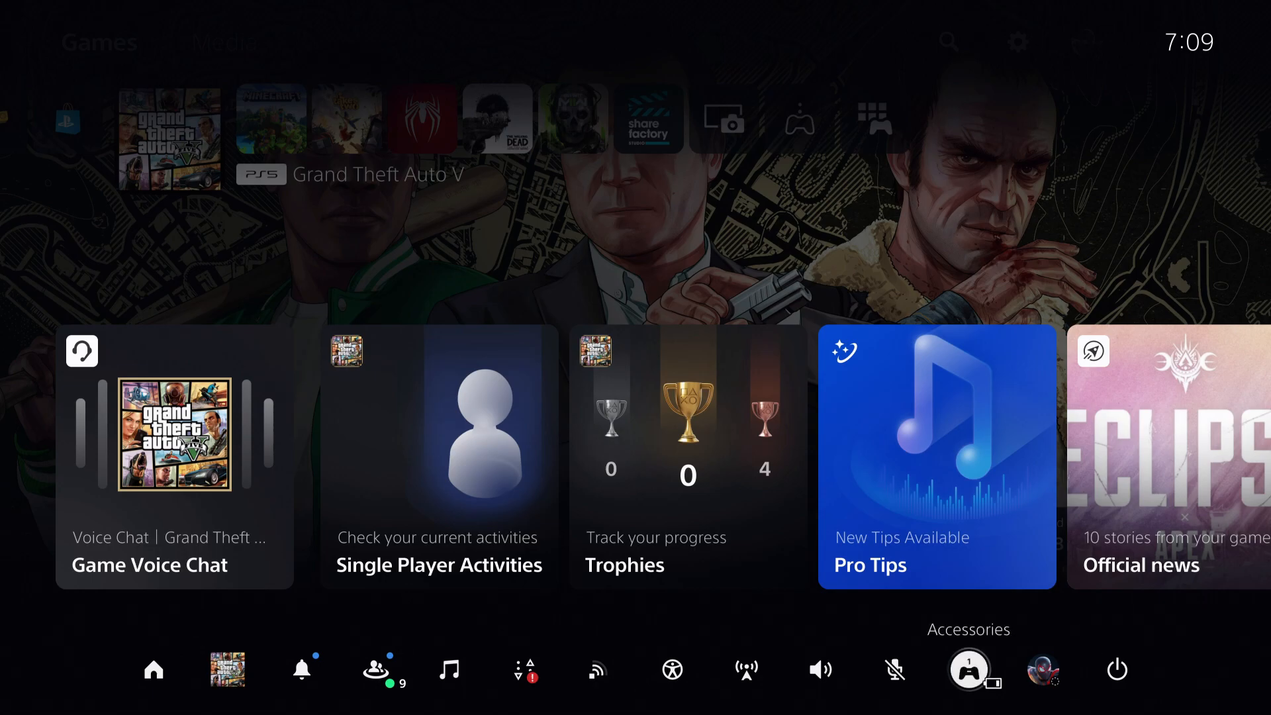
Unmute the microphone from the Control Center and confirm it shows unmuted after reopening.
left_click(894, 669)
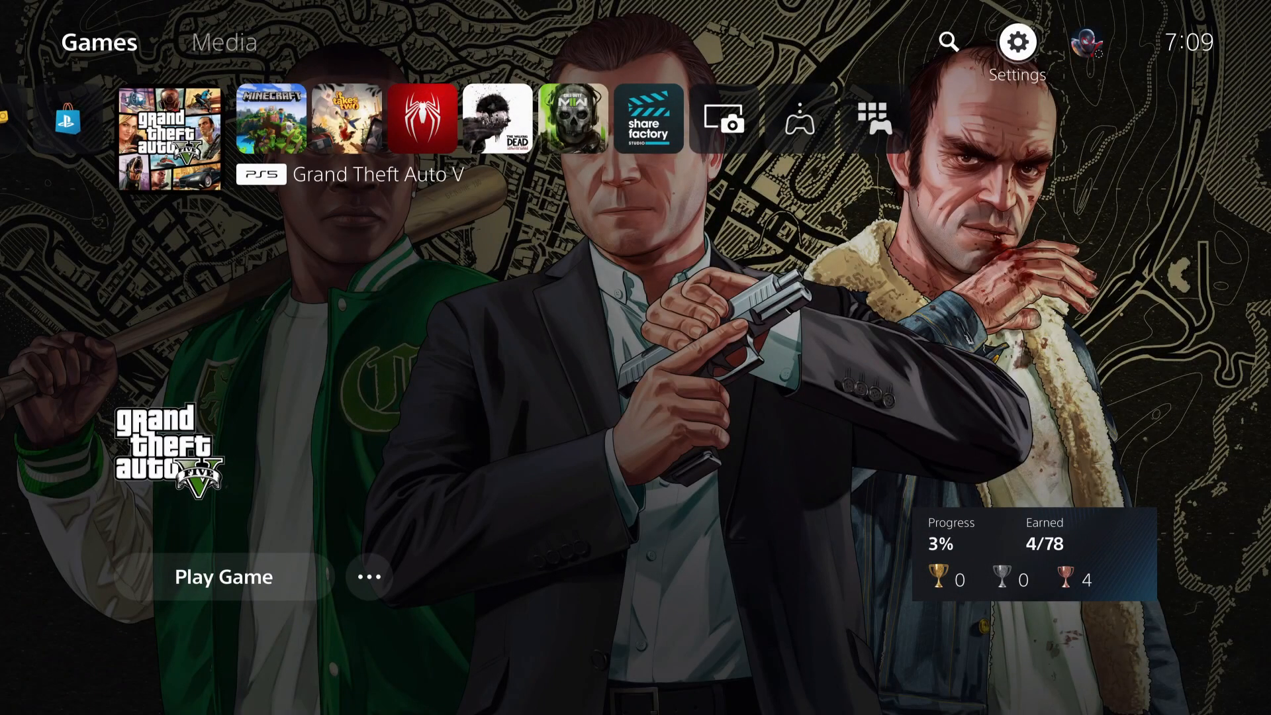
key("PS")
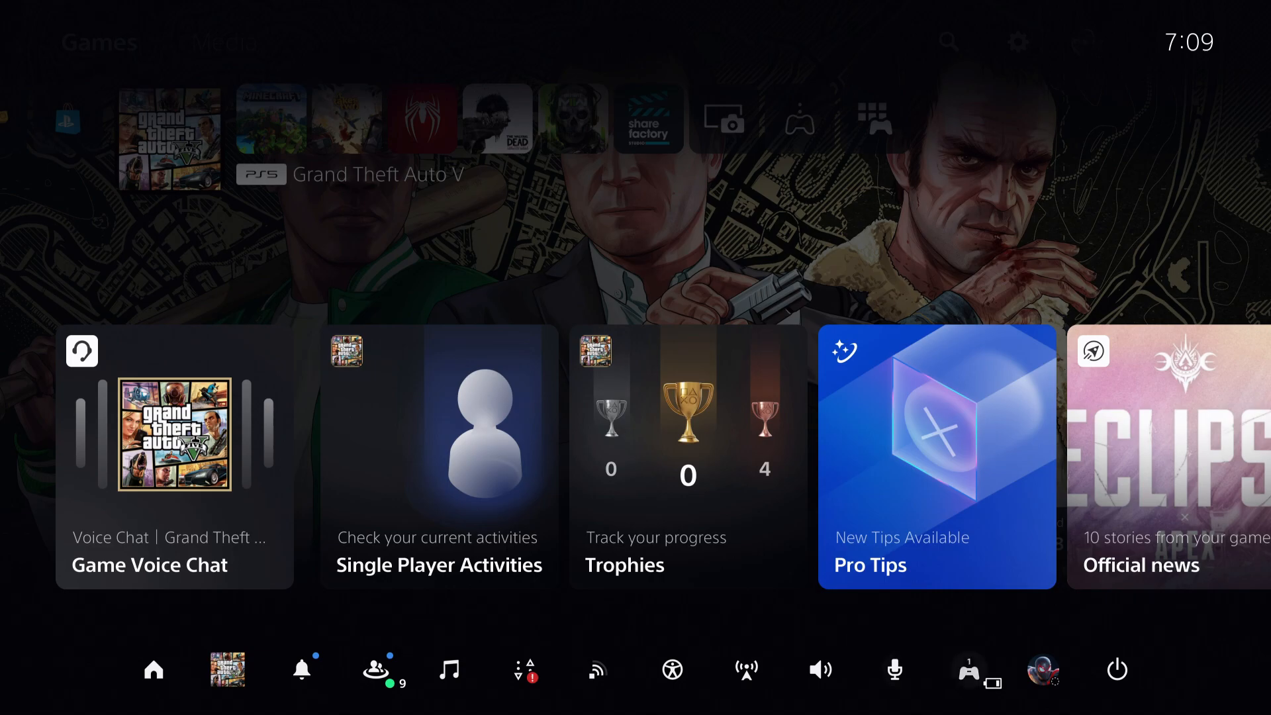
left_click(892, 670)
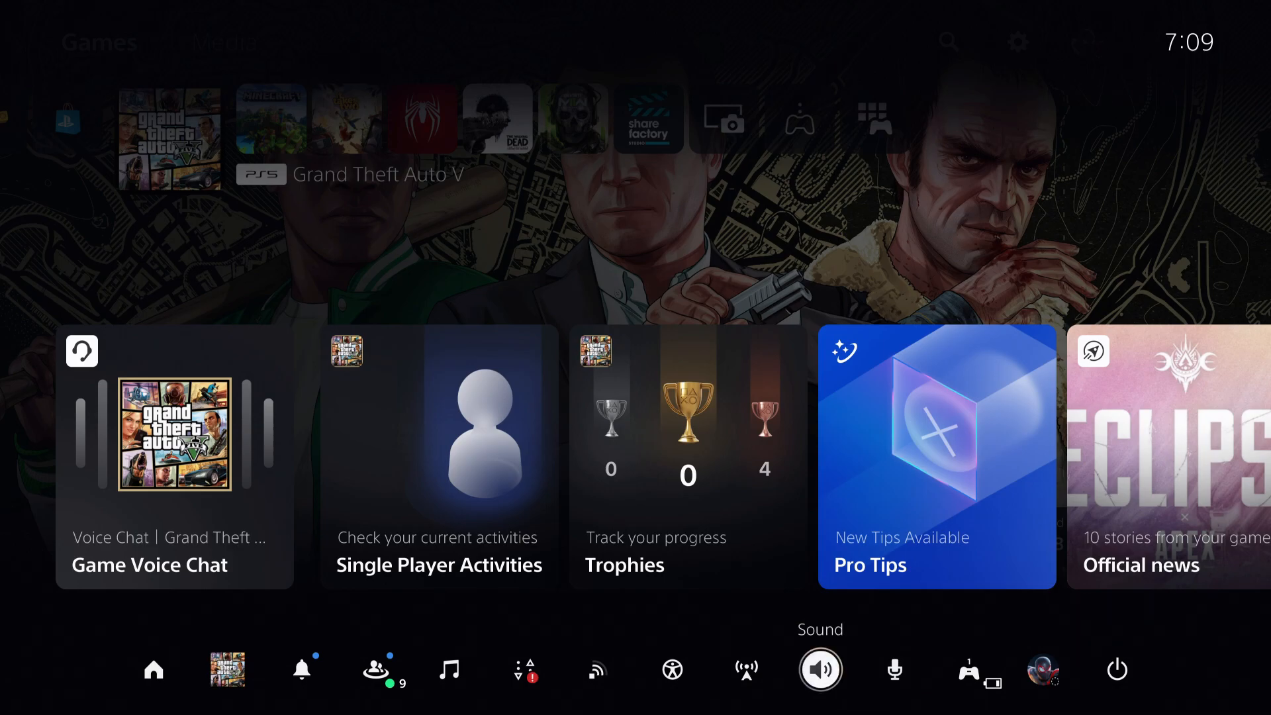
left_click(375, 670)
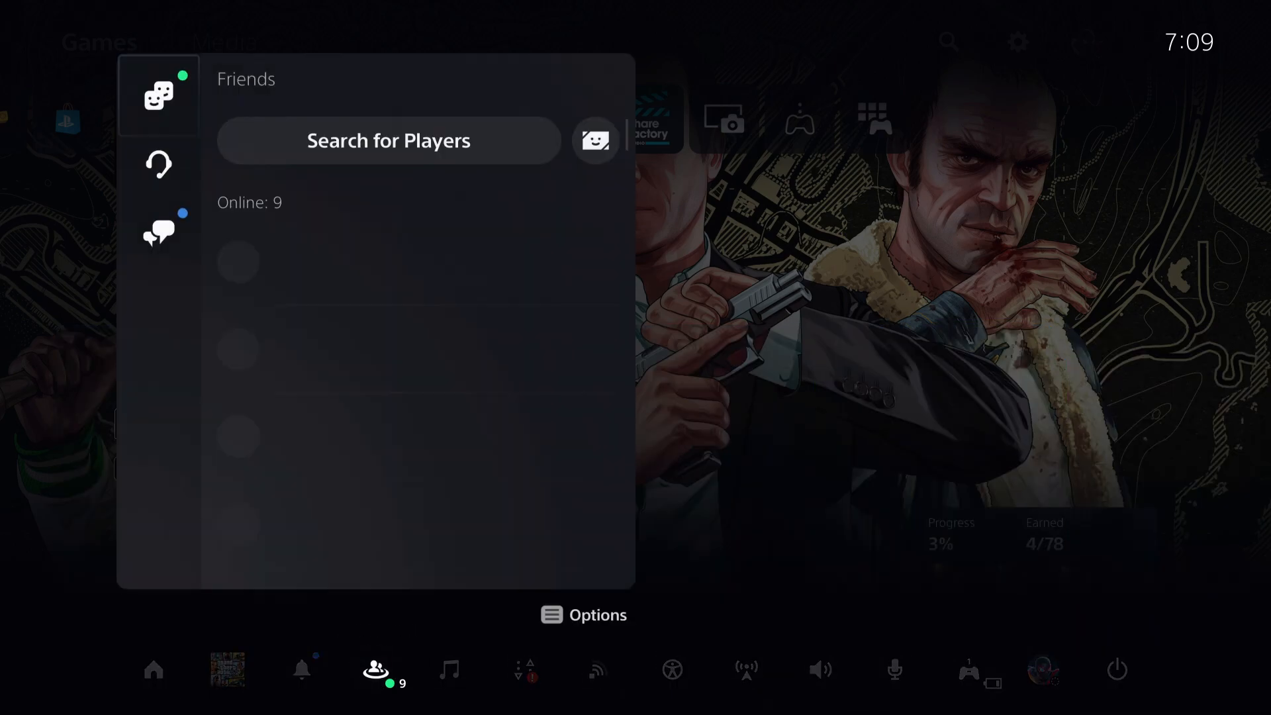
left_click(159, 164)
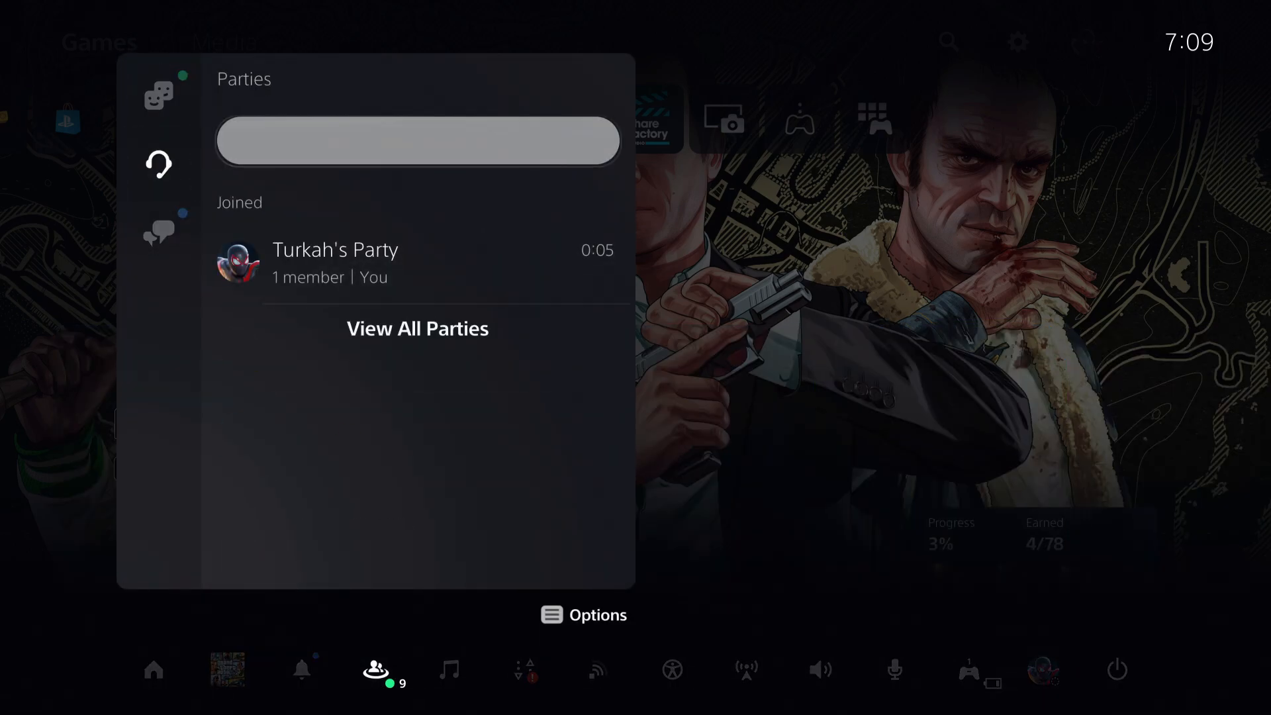
left_click(158, 164)
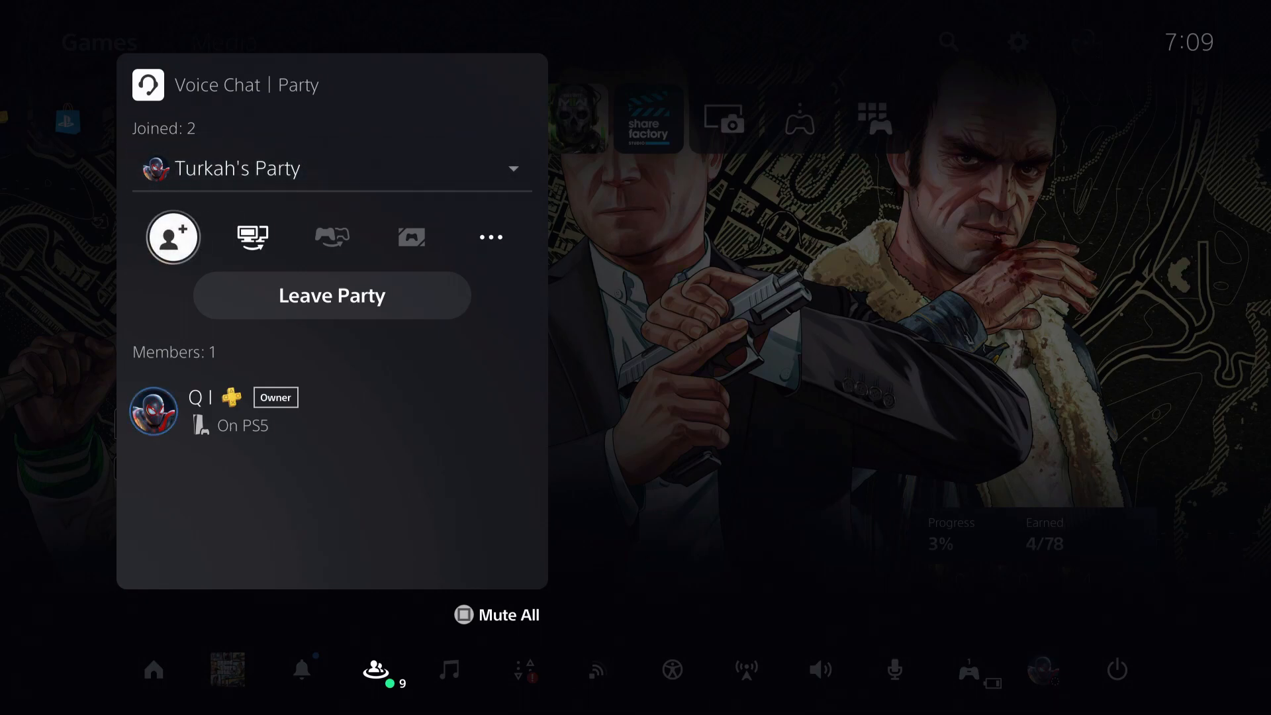
mouse_move(331, 295)
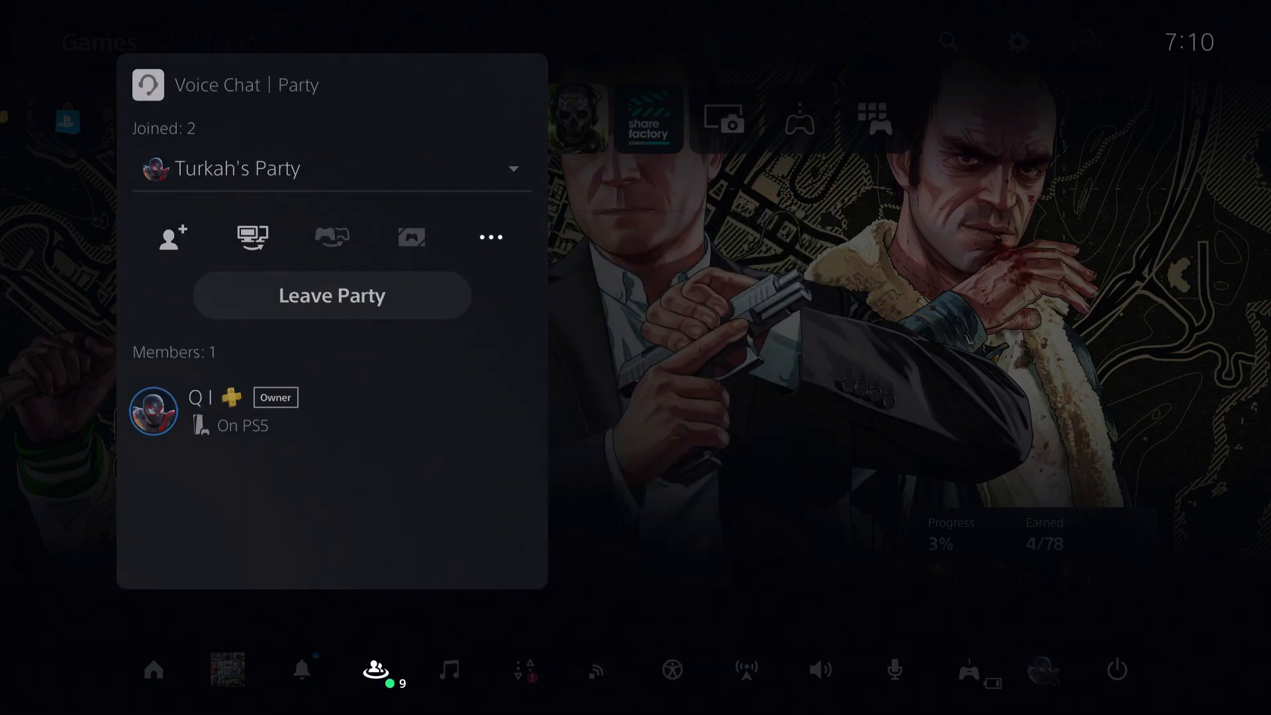
Switch voice chat from the party to Grand Theft Auto V's Game Voice Chat.
left_click(331, 168)
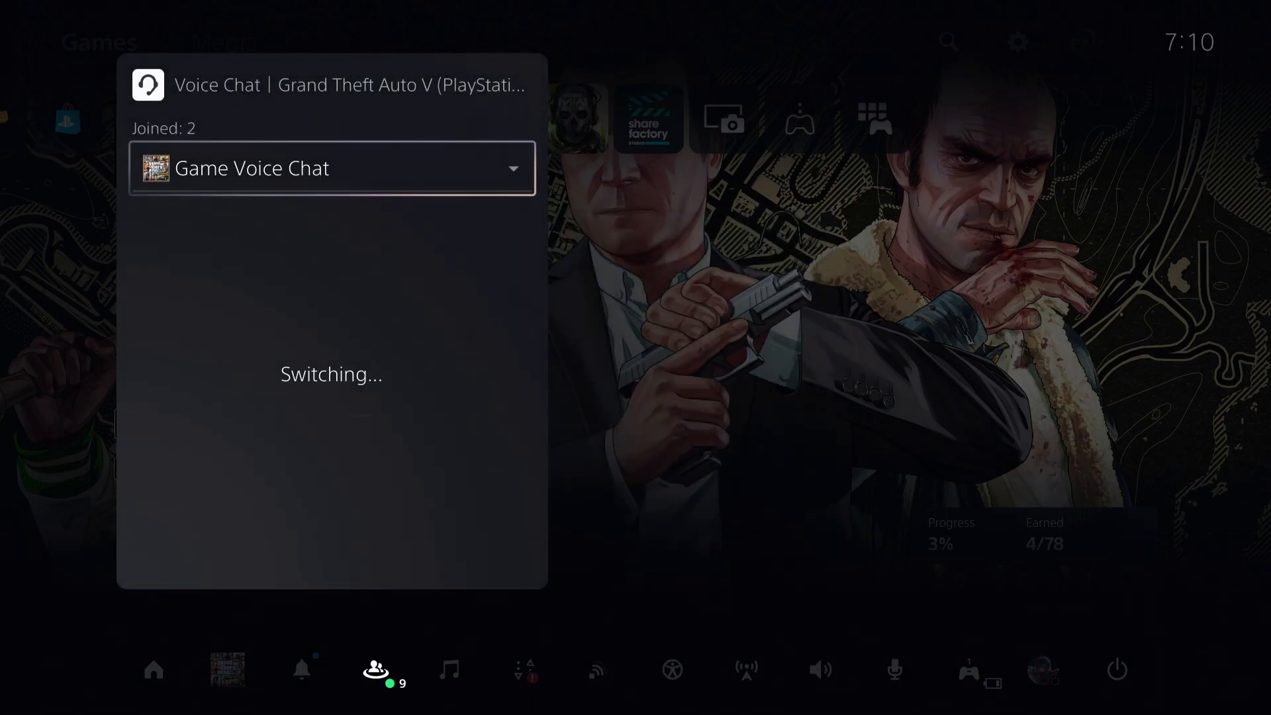